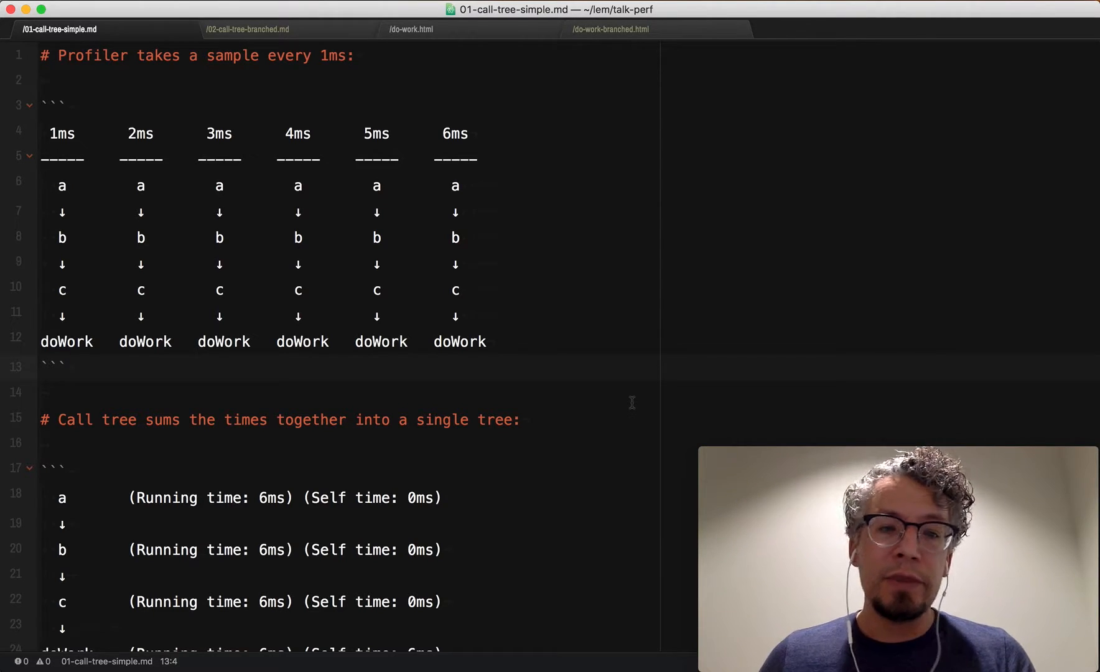
Review the summed call tree notes, selecting the sample stacks and highlighting the b node's timing.
left_click(70, 366)
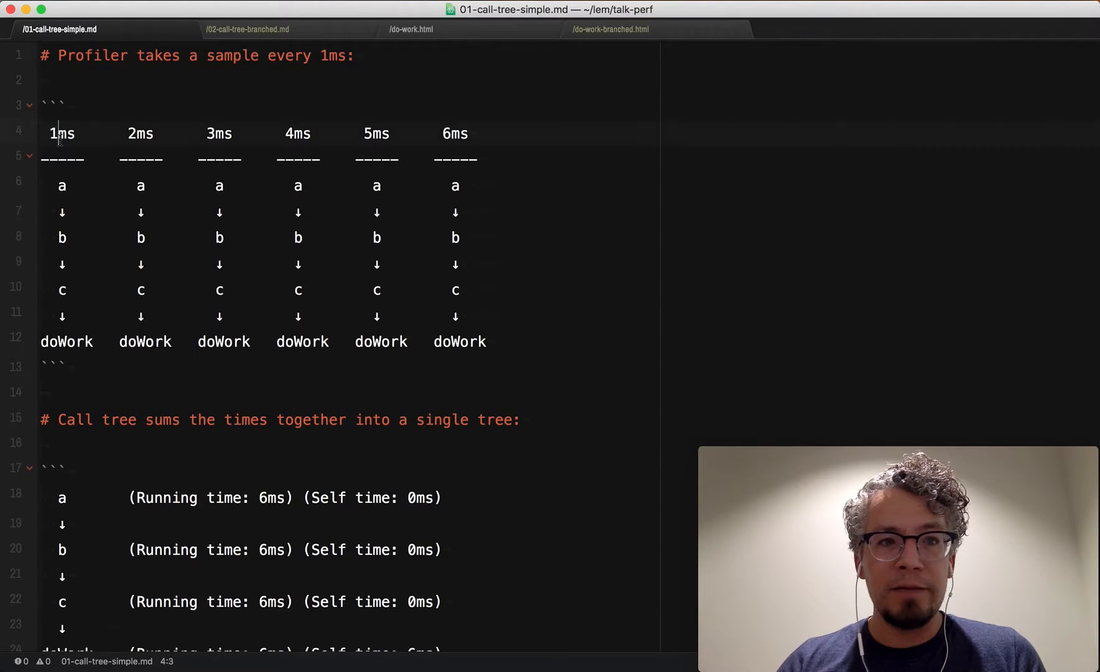
double_click(62, 133)
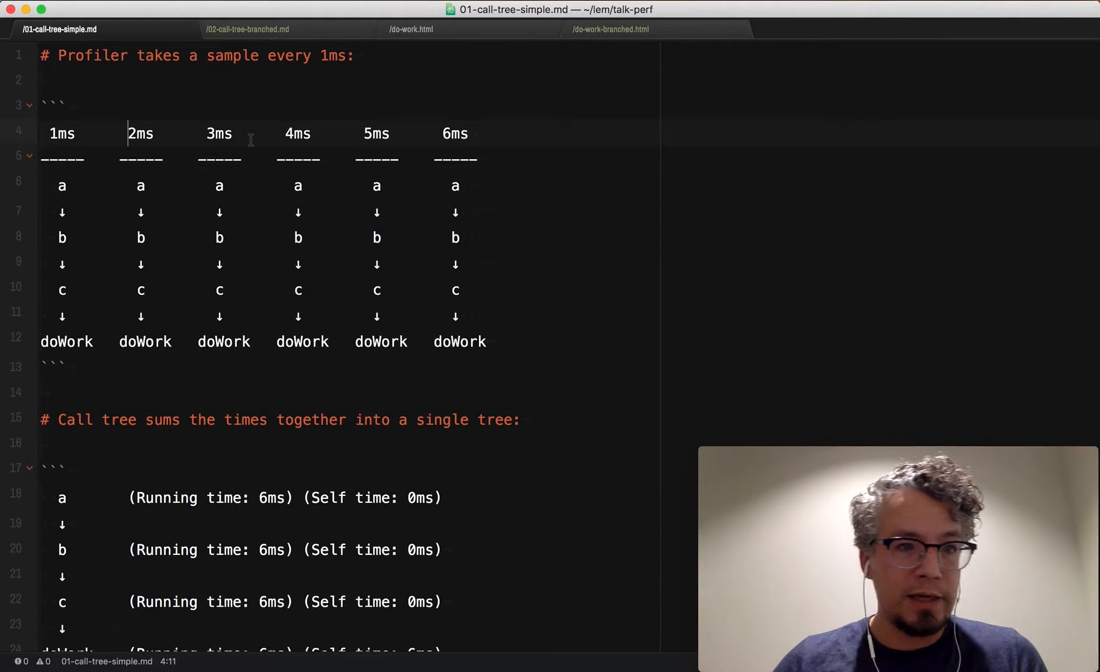
mouse_move(29, 219)
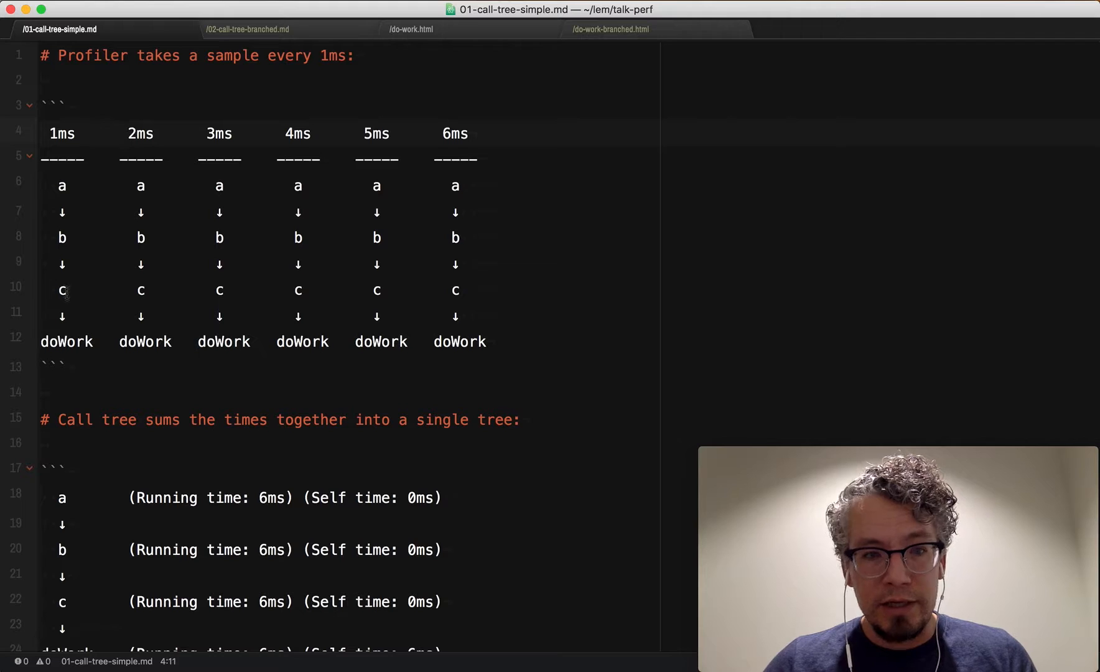
double_click(67, 343)
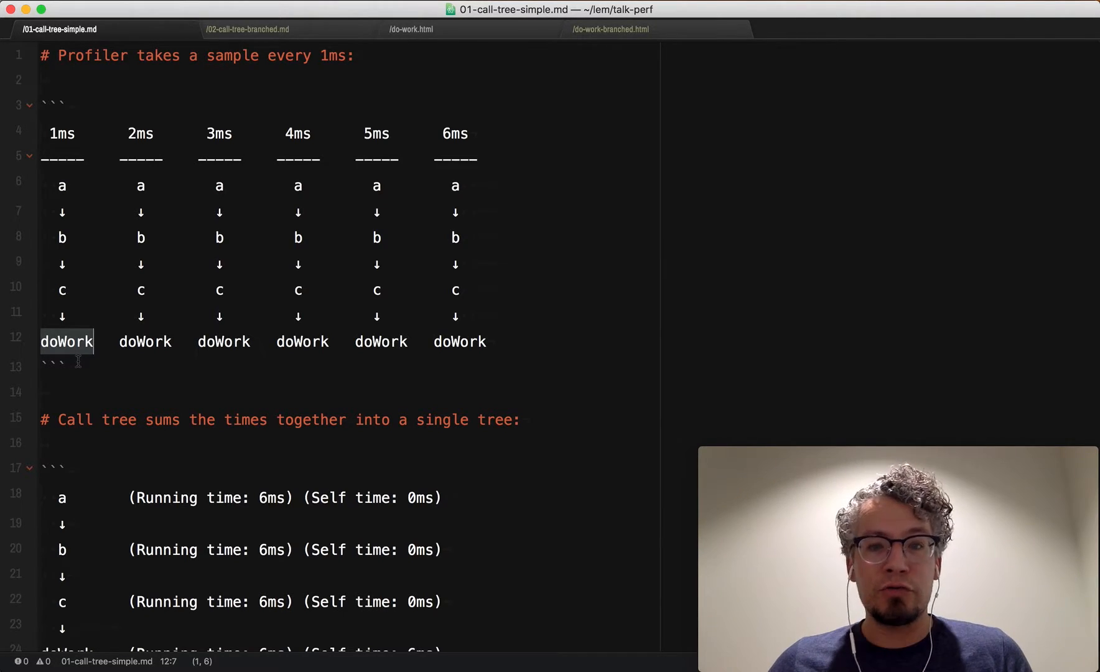
scroll("down", 3)
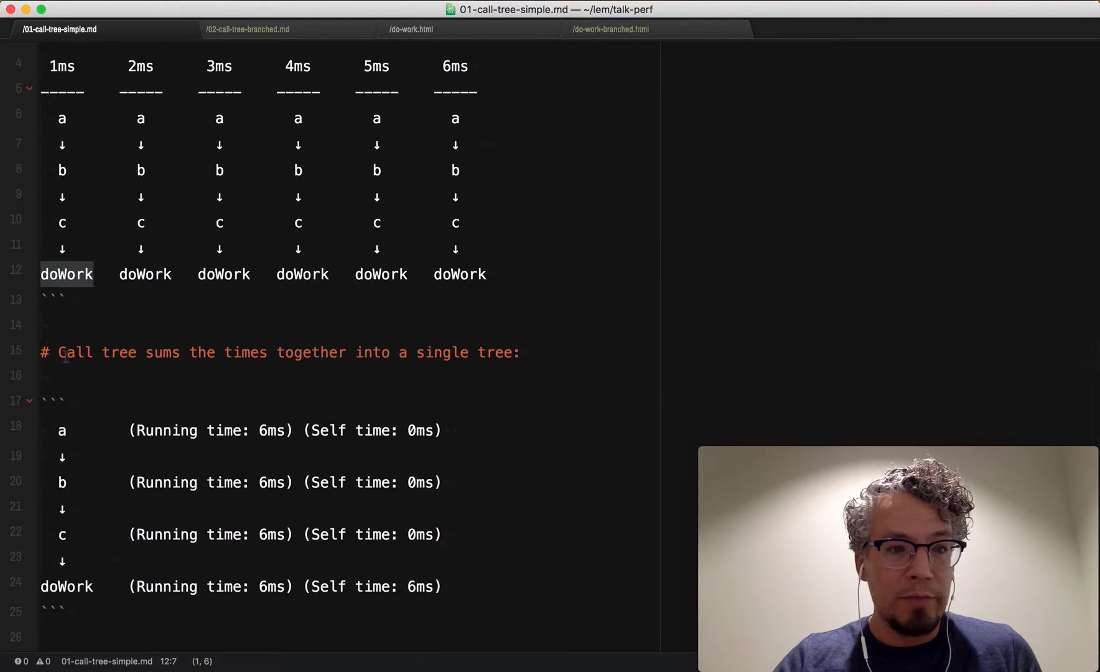
double_click(74, 352)
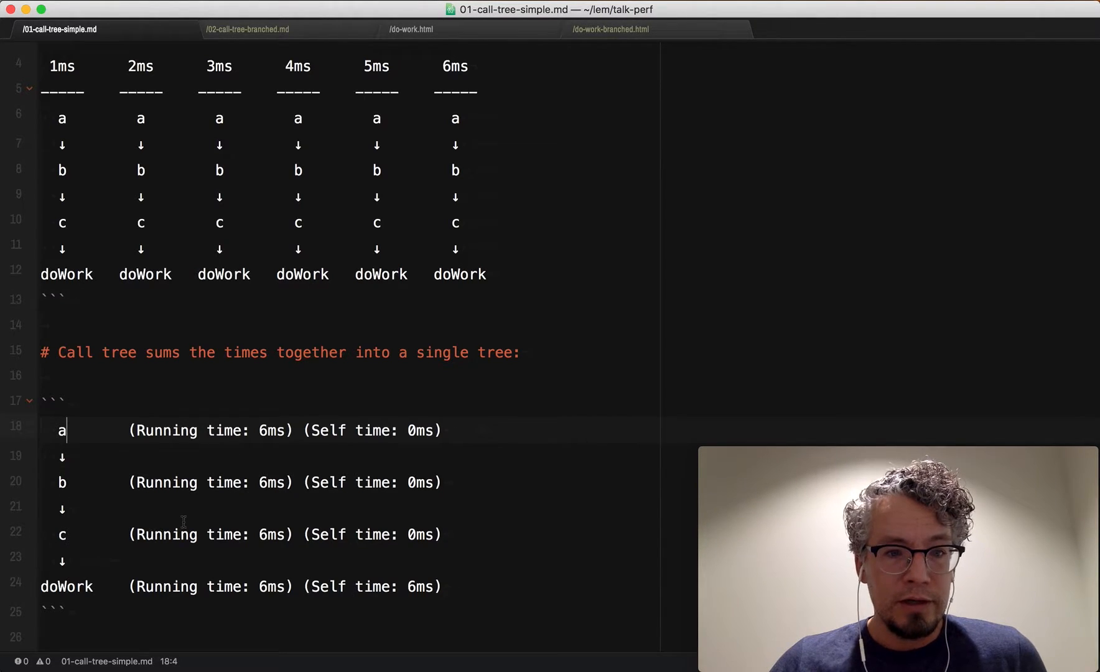
left_click_drag(137, 430, 283, 431)
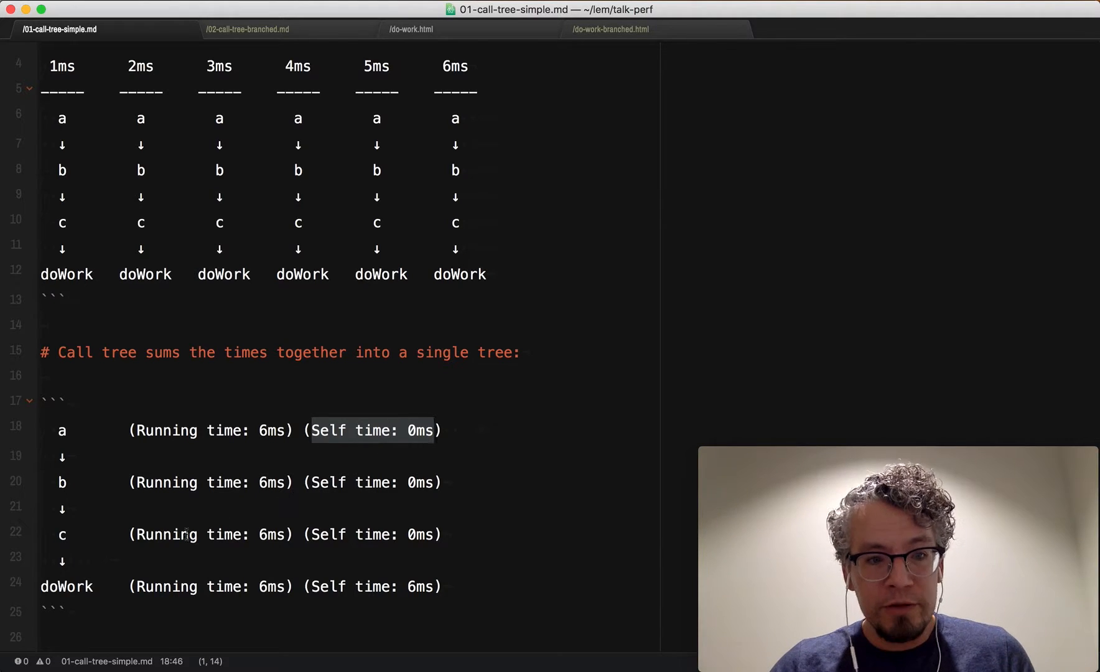
double_click(66, 587)
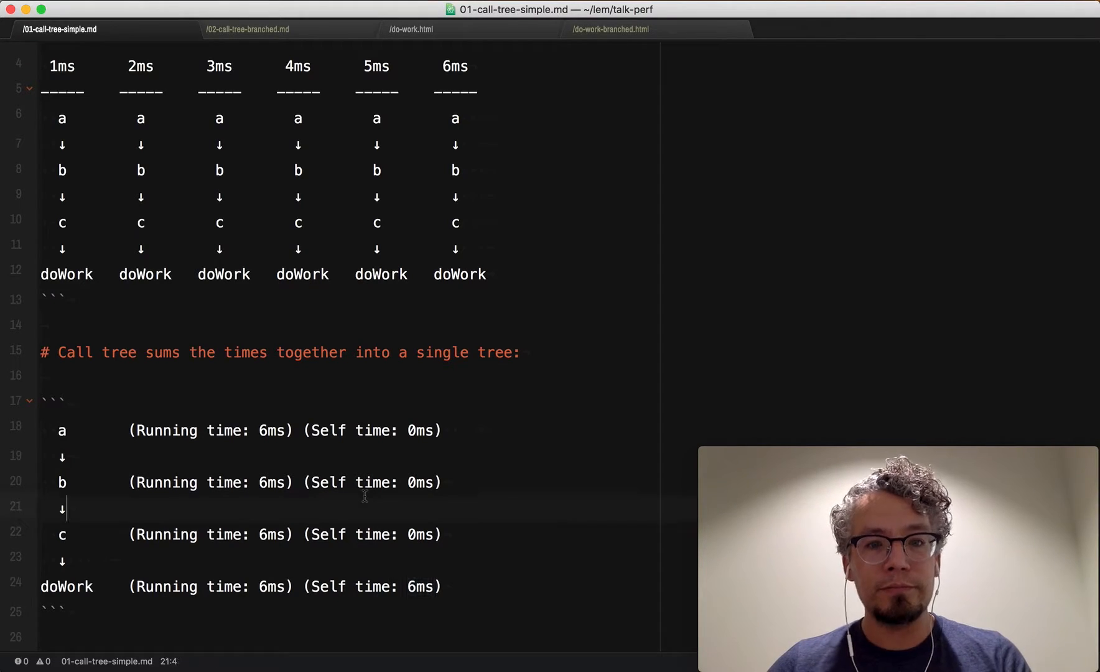
Switch to 02-call-tree-branched.md and reveal the branched call tree: a and b at 3ms, branches at 1ms.
left_click(247, 29)
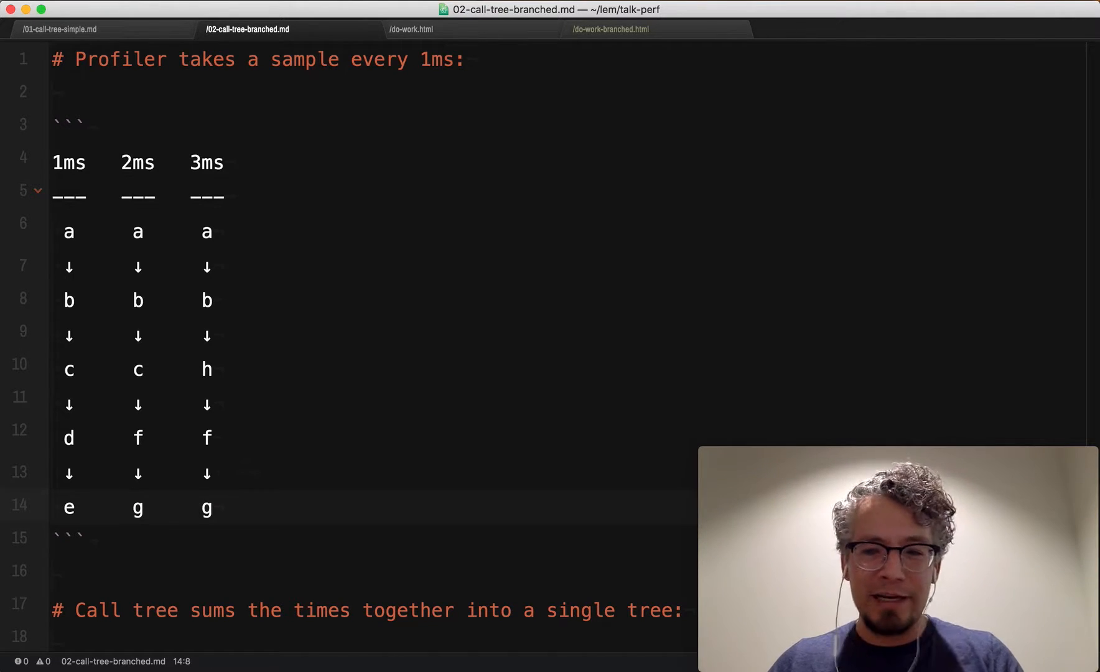
left_click(133, 506)
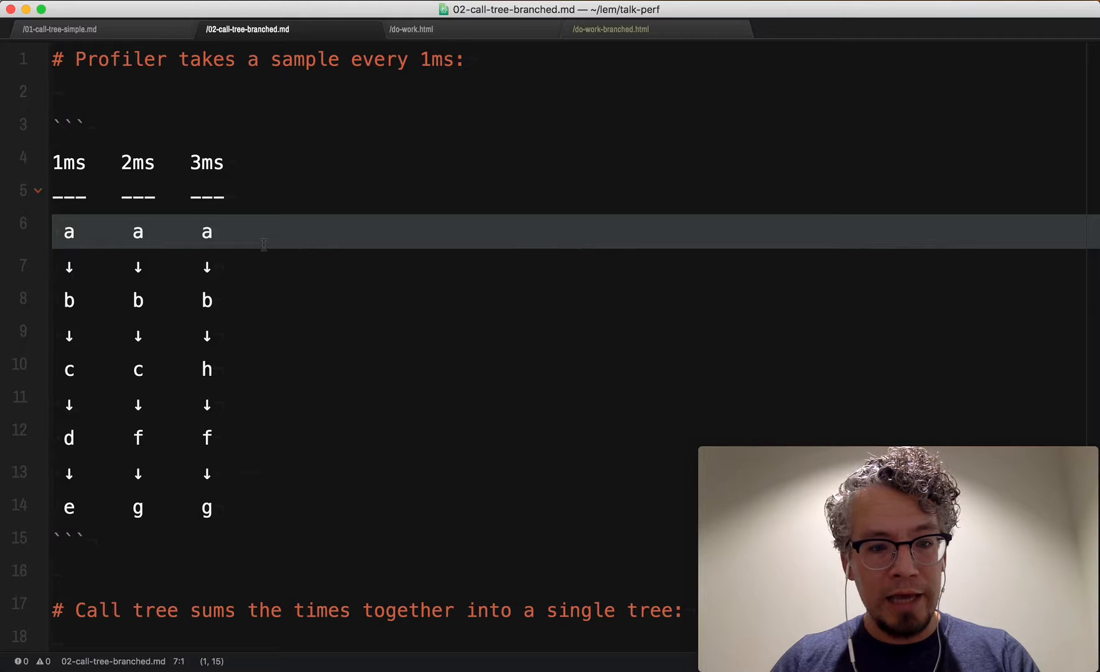
scroll("down", 3)
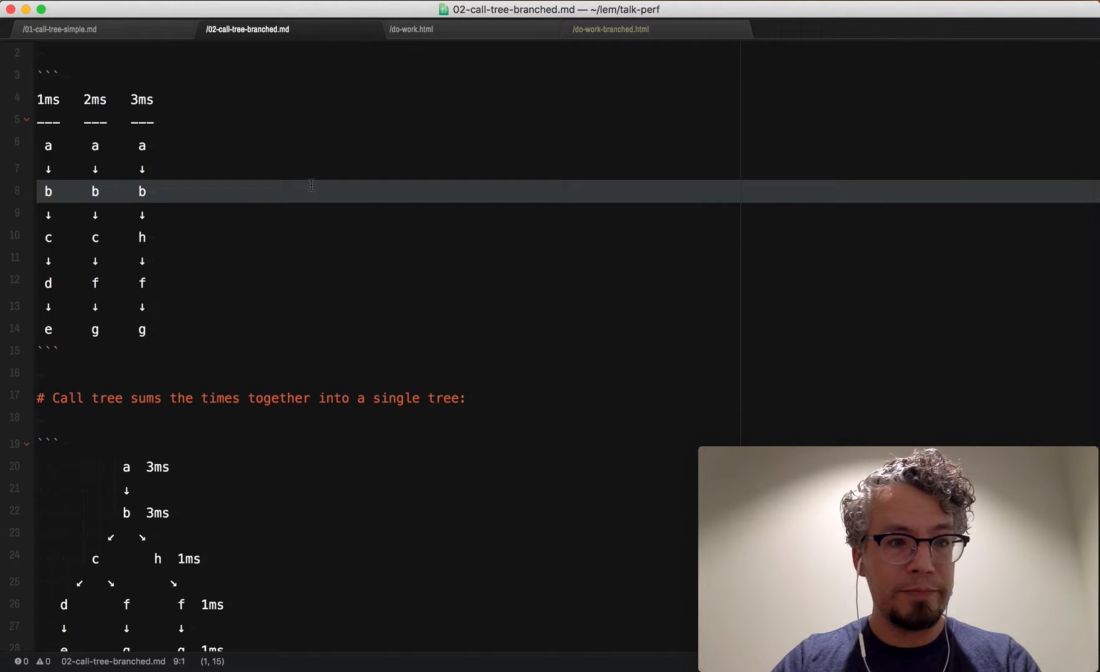
scroll("down", 3)
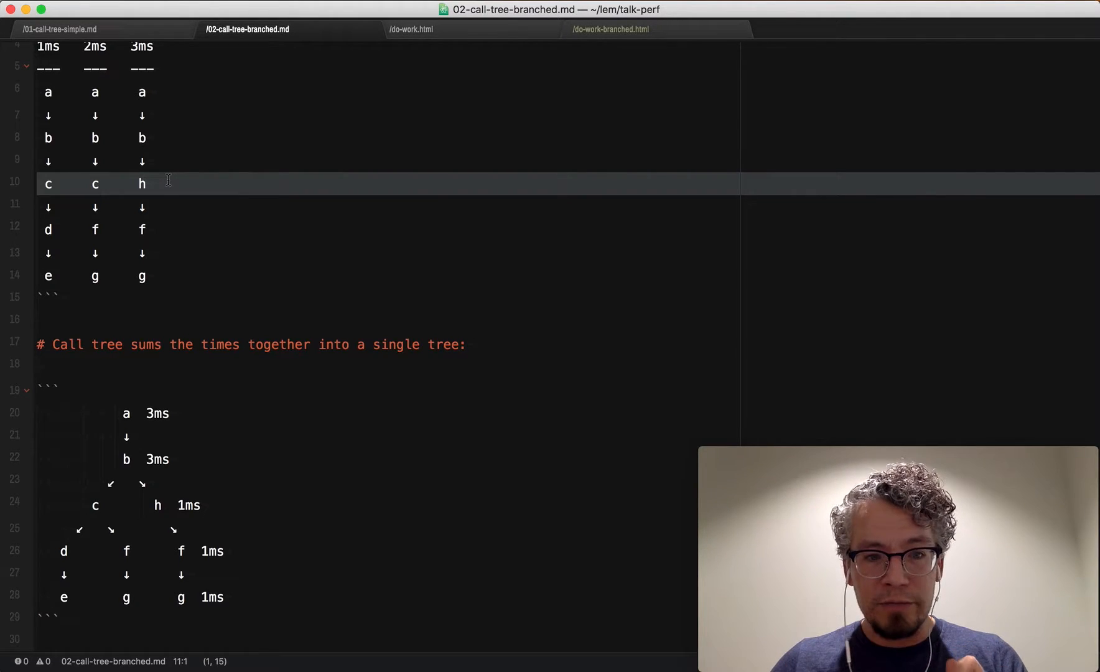
left_click(115, 506)
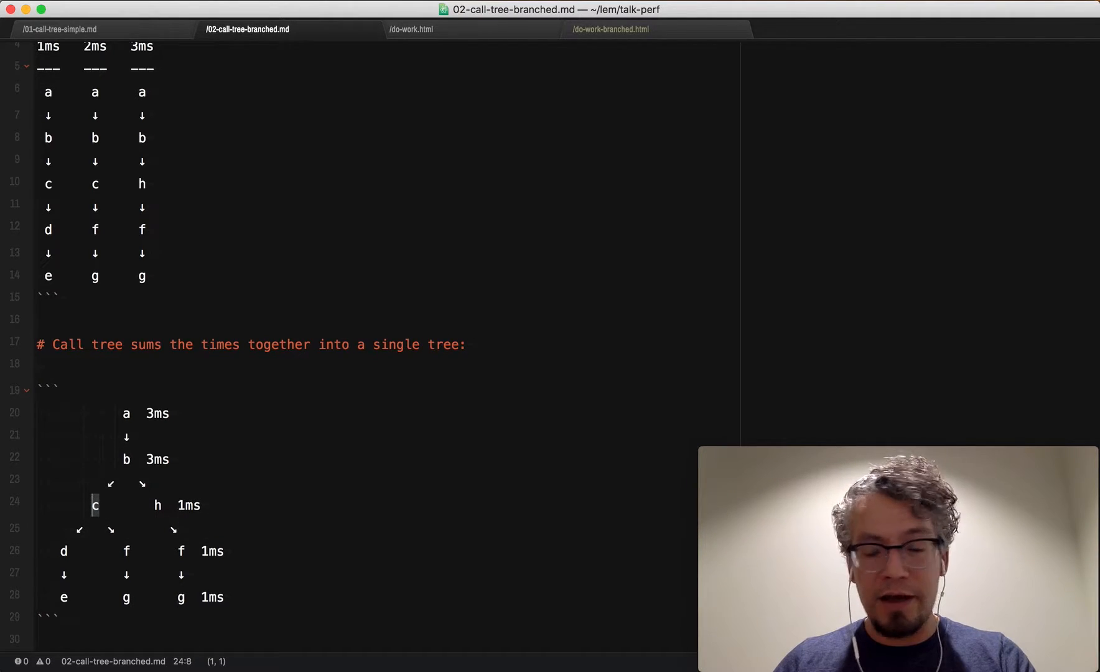
left_click(101, 506)
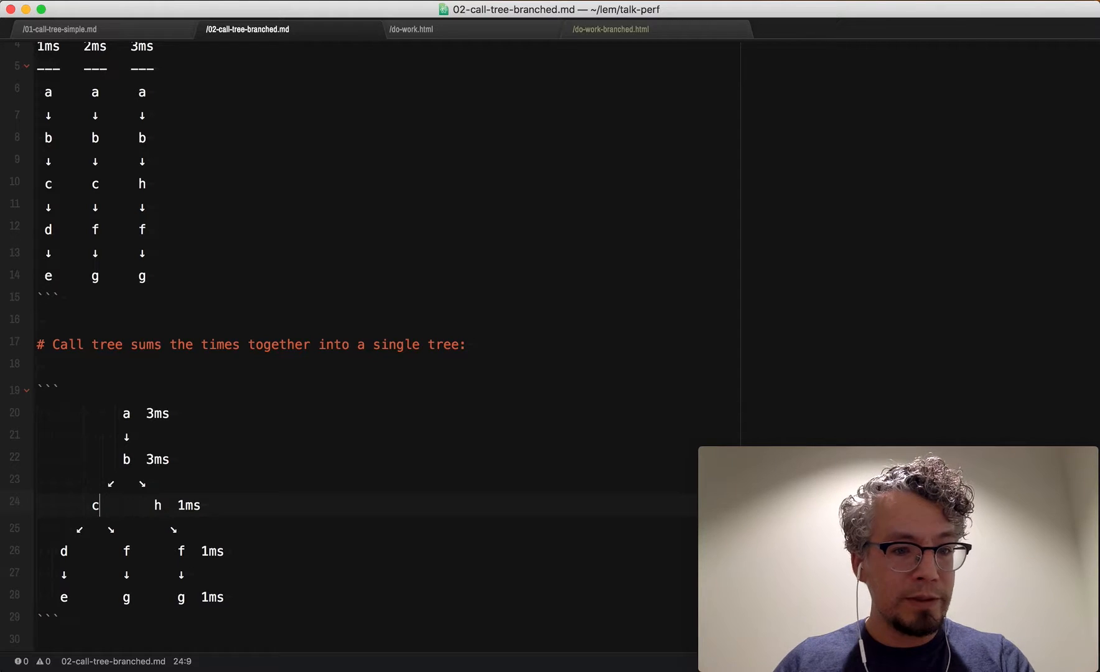